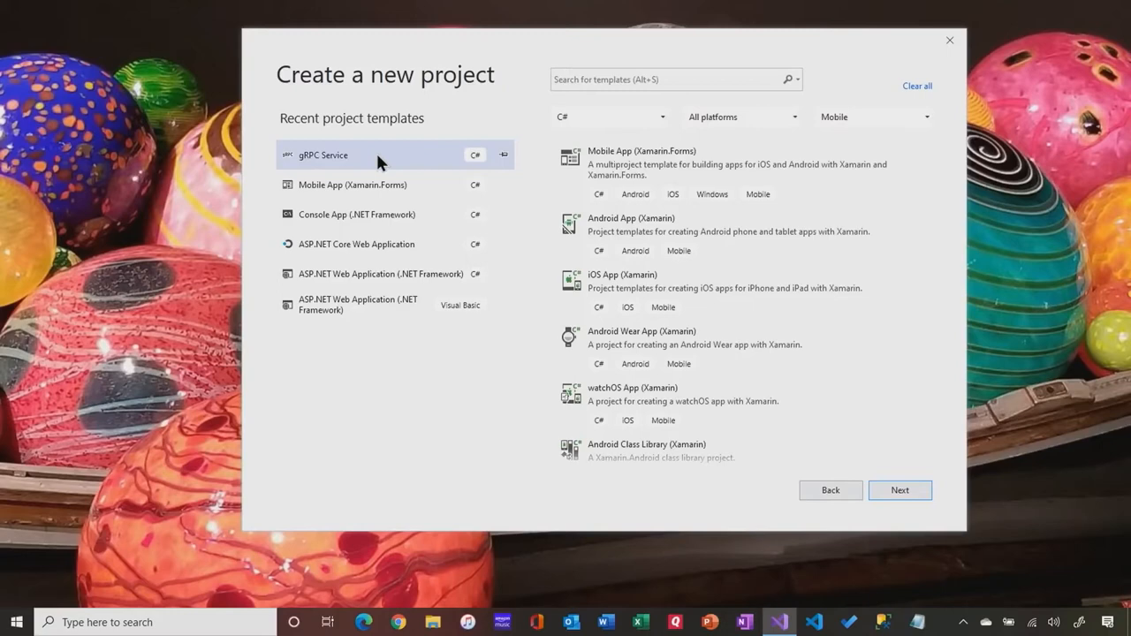
# Search the project templates for 'grpc' to find the gRPC Service template
pyautogui.click(671, 78)
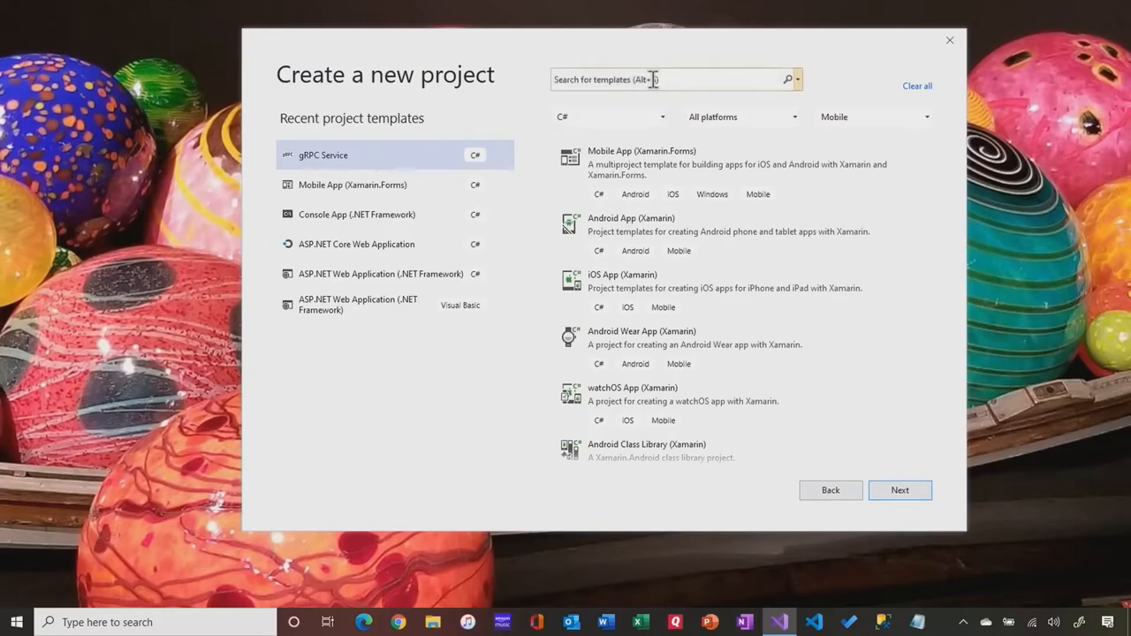
pyautogui.write('grl')
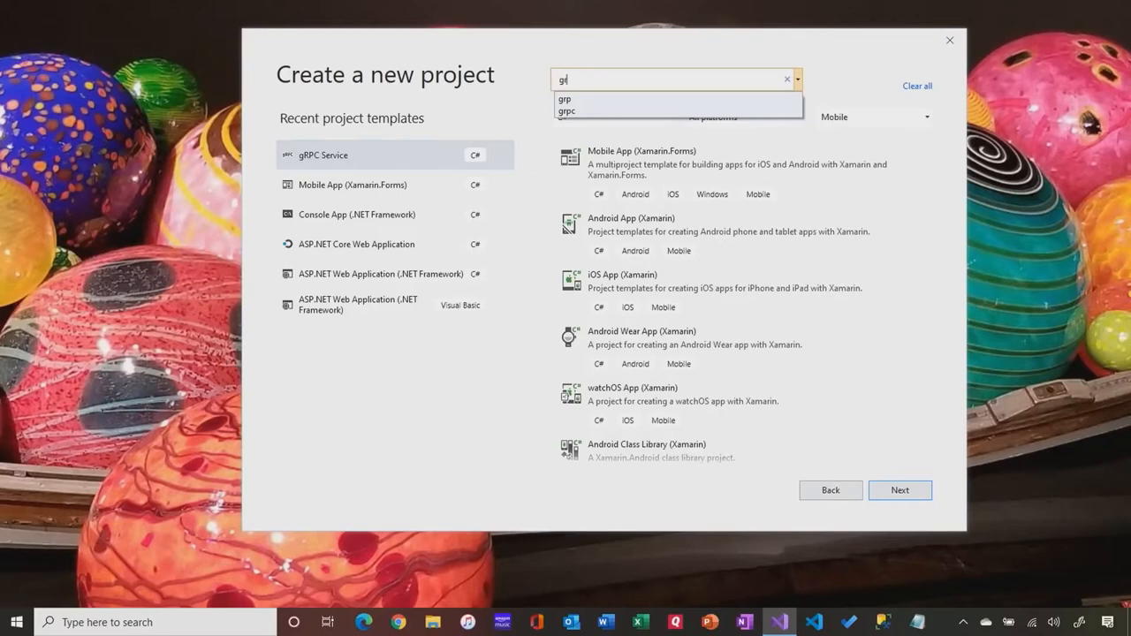
# Choose the gRPC Service template and name the project GrpcServiceForToolBox
pyautogui.click(897, 489)
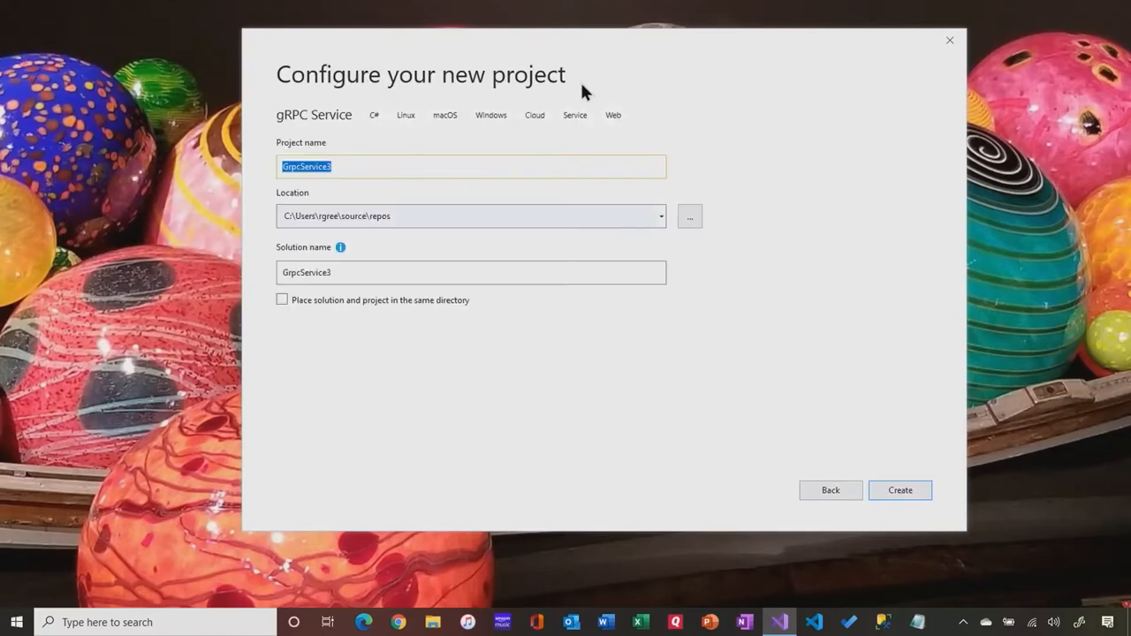
pyautogui.moveTo(622, 358)
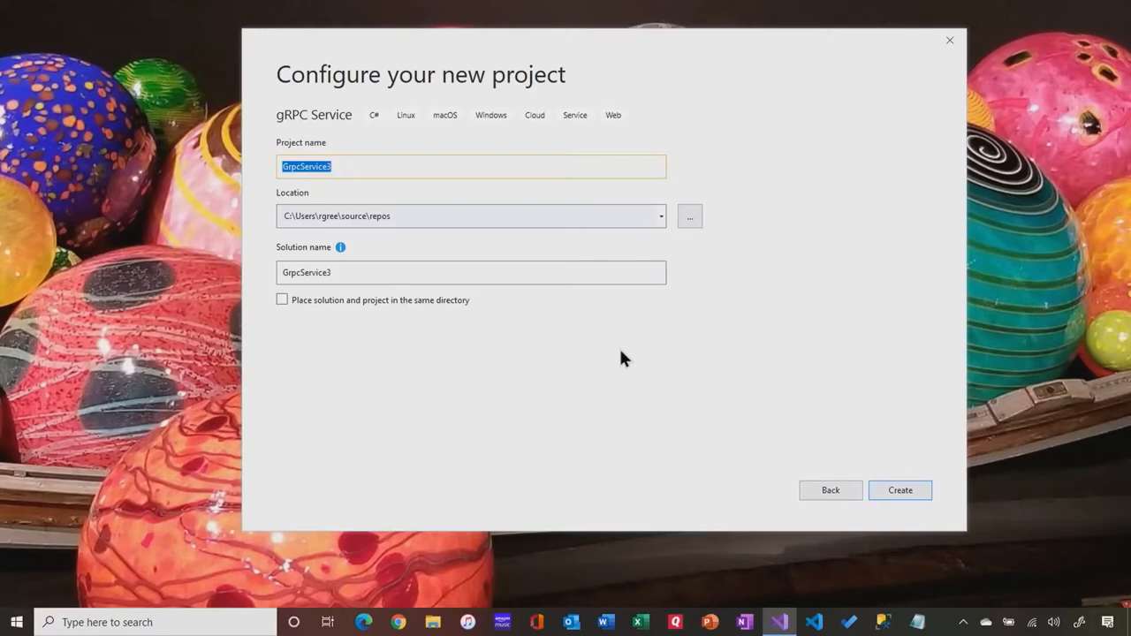
pyautogui.moveTo(560, 290)
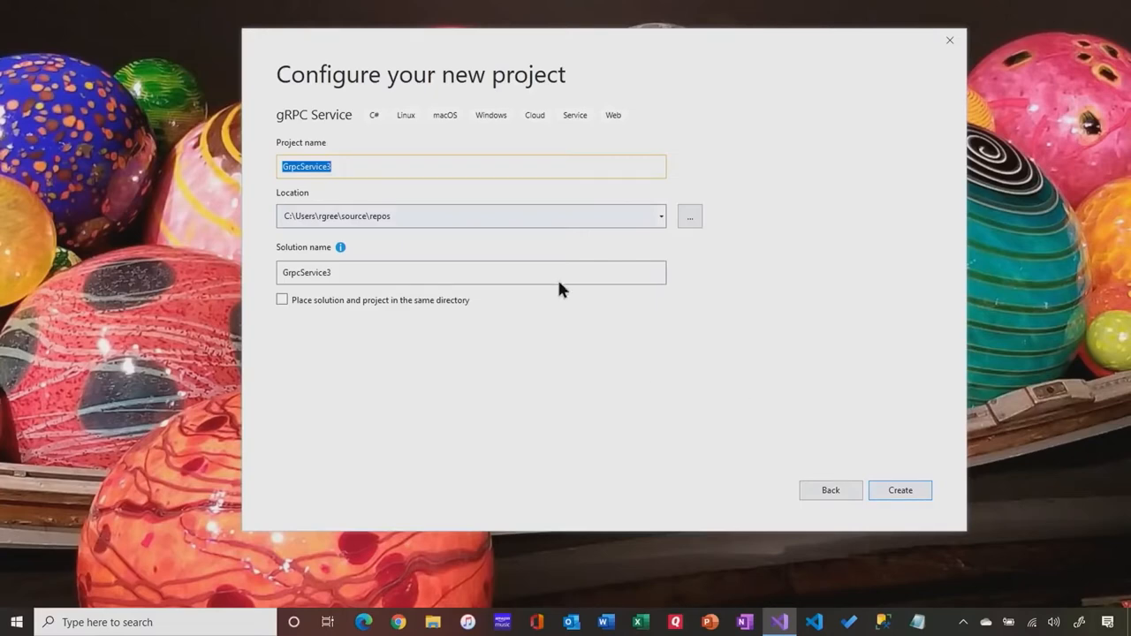
pyautogui.click(350, 167)
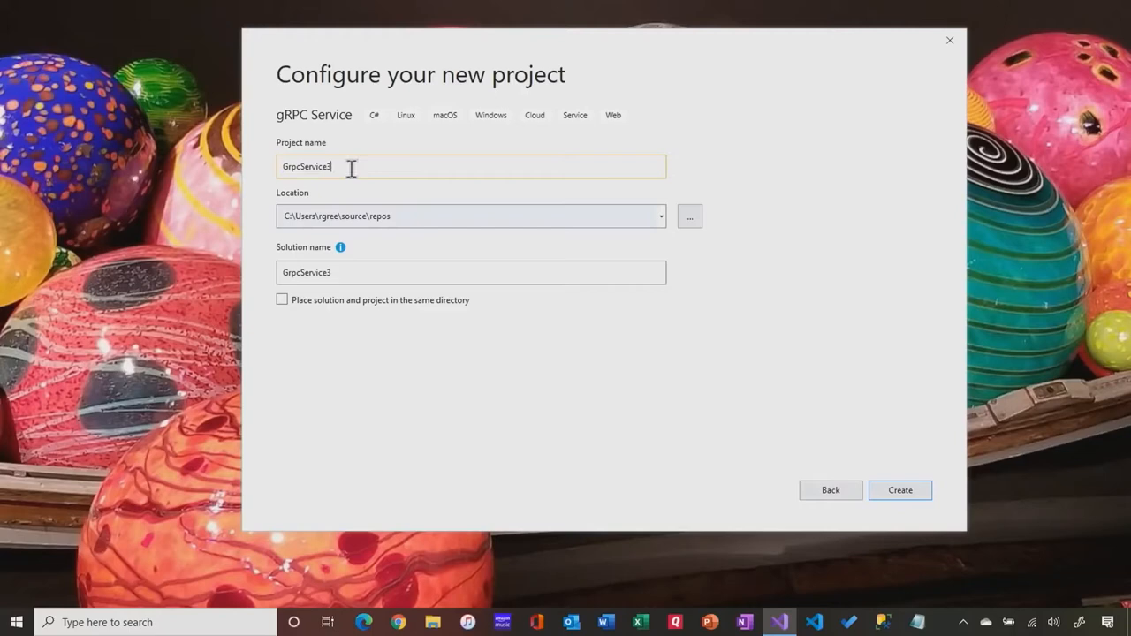
pyautogui.press('Backspace')
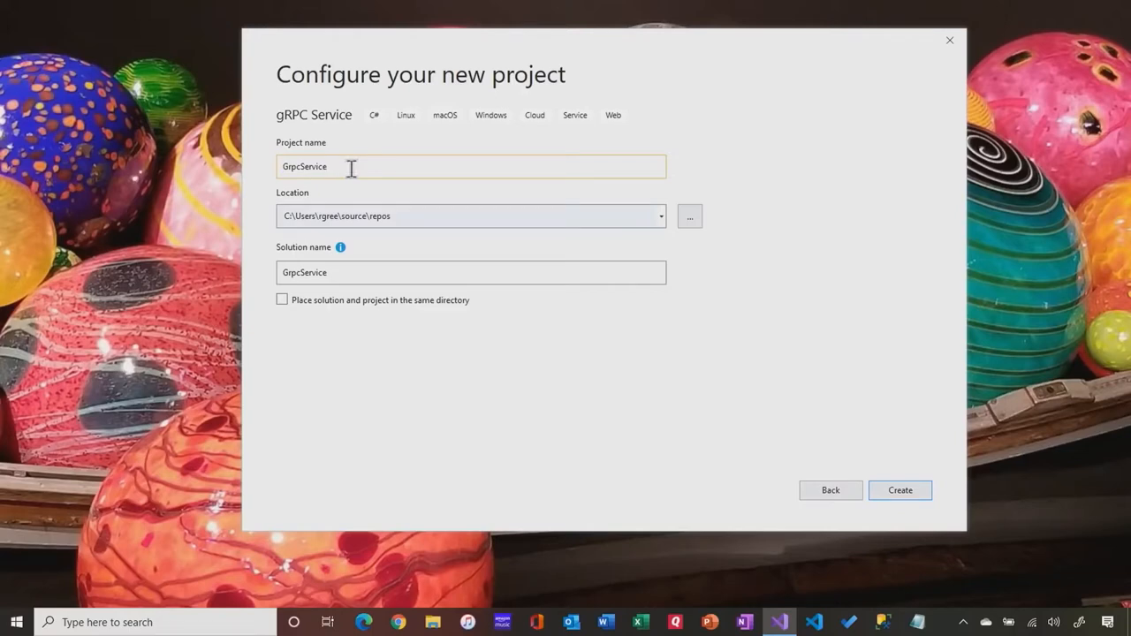
pyautogui.write('For')
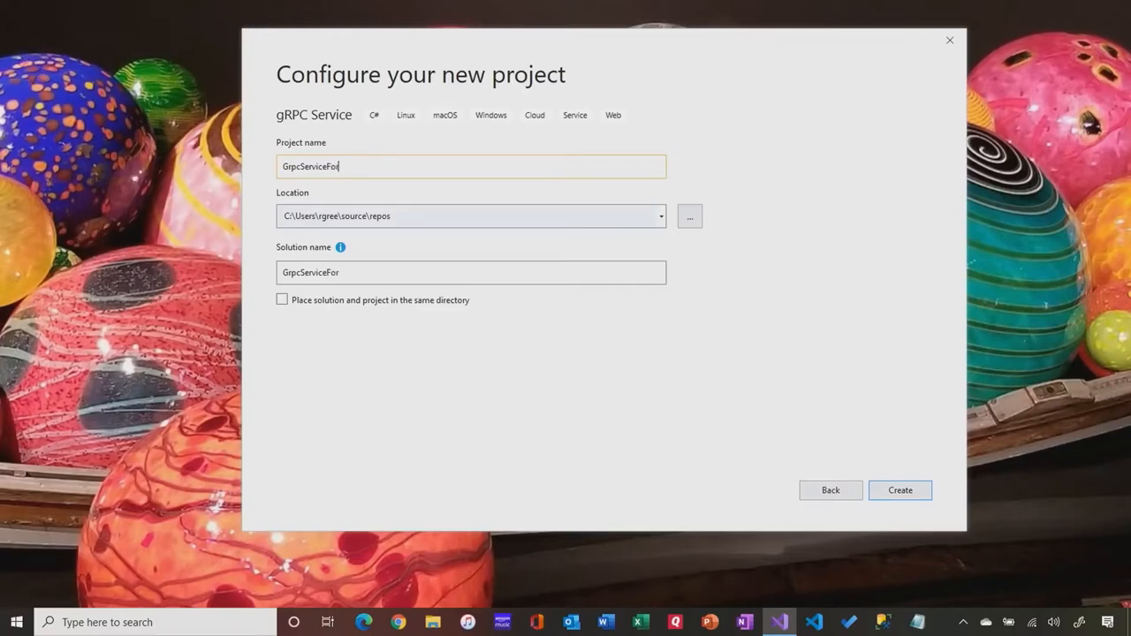
pyautogui.write('Tool')
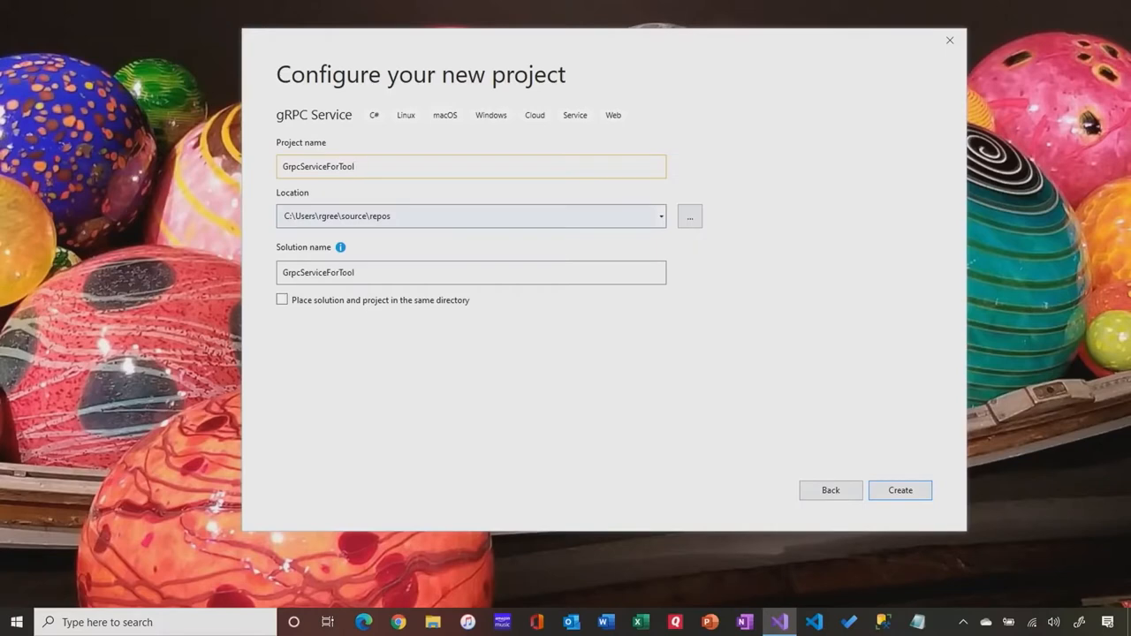
pyautogui.write('Box')
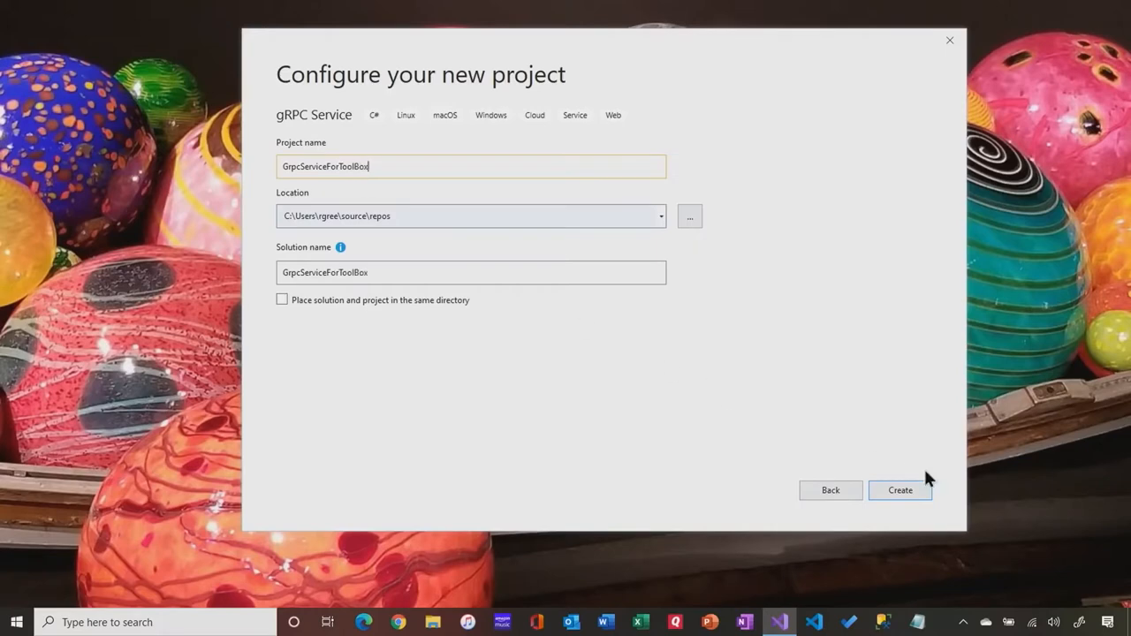
# Advance to the final gRPC service page with no authentication and Docker off
pyautogui.click(899, 491)
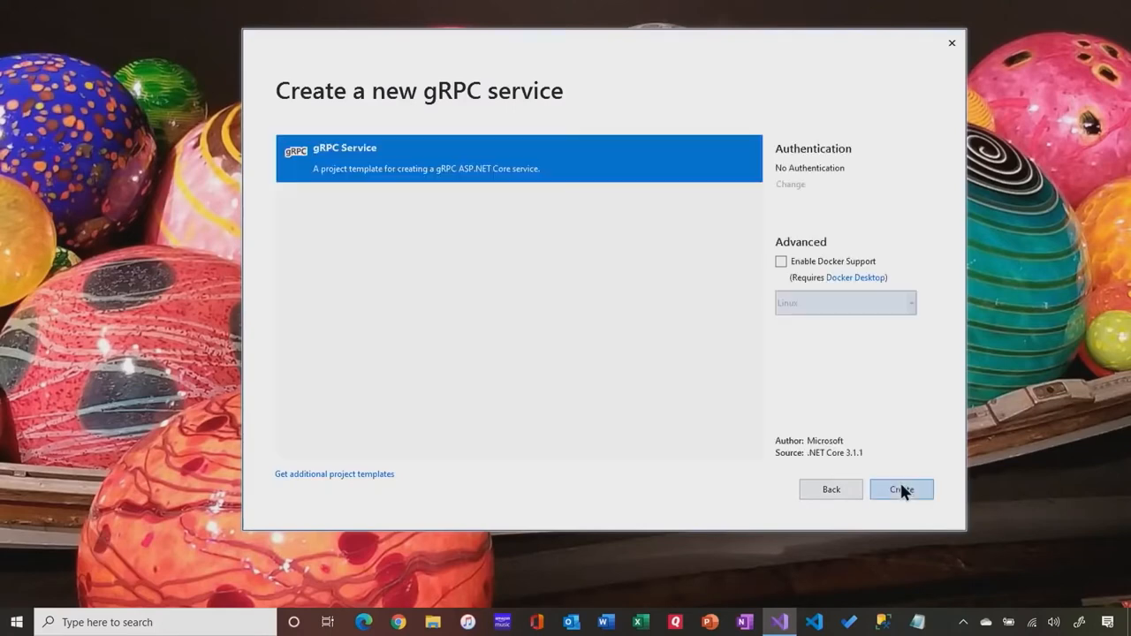
pyautogui.moveTo(530, 260)
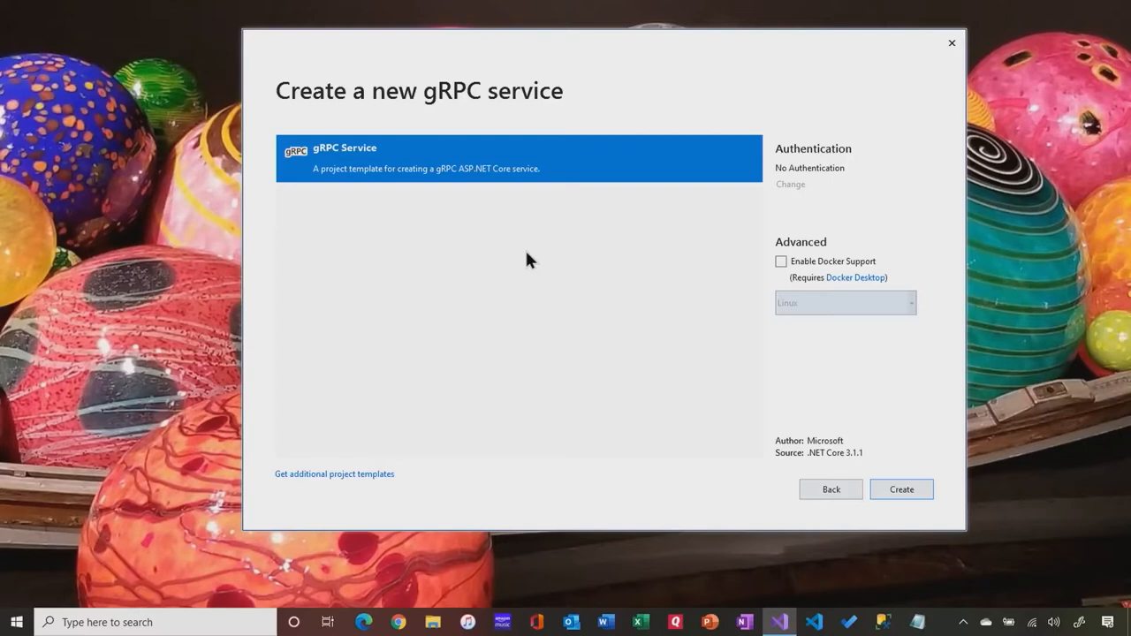
pyautogui.moveTo(901, 490)
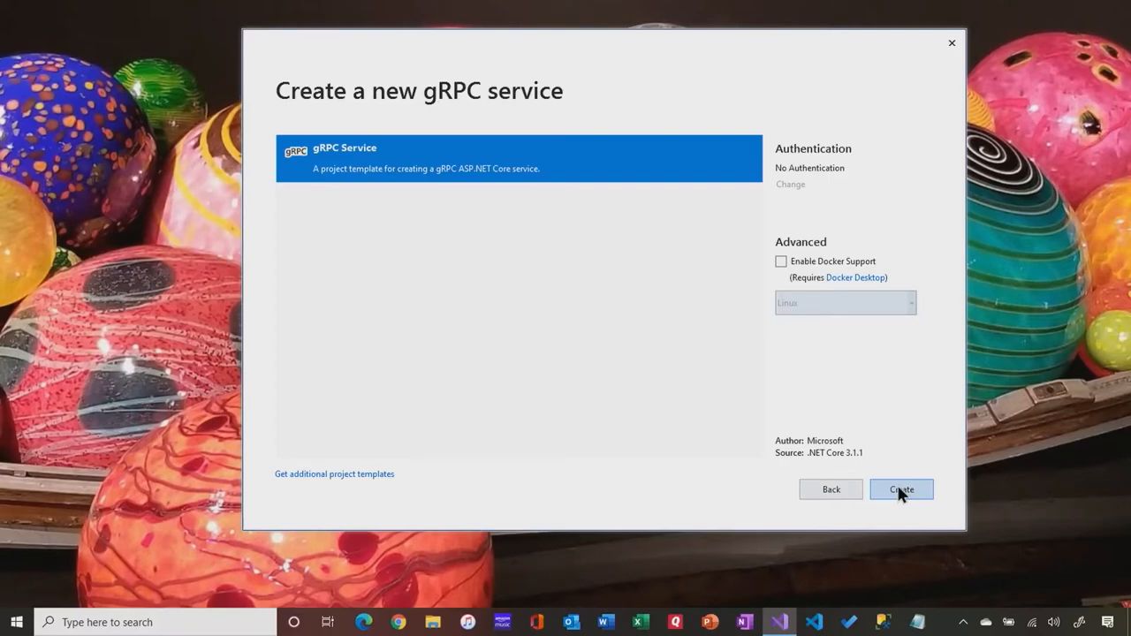
# Create the GrpcServiceForToolBox project and let its overview page load
pyautogui.click(901, 490)
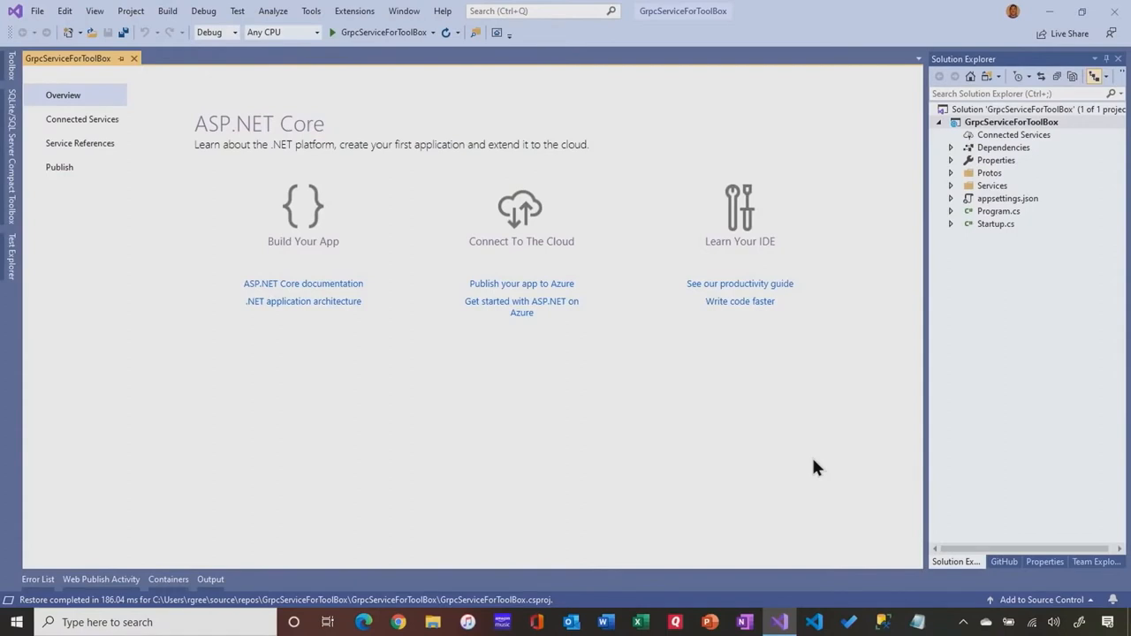
pyautogui.moveTo(867, 436)
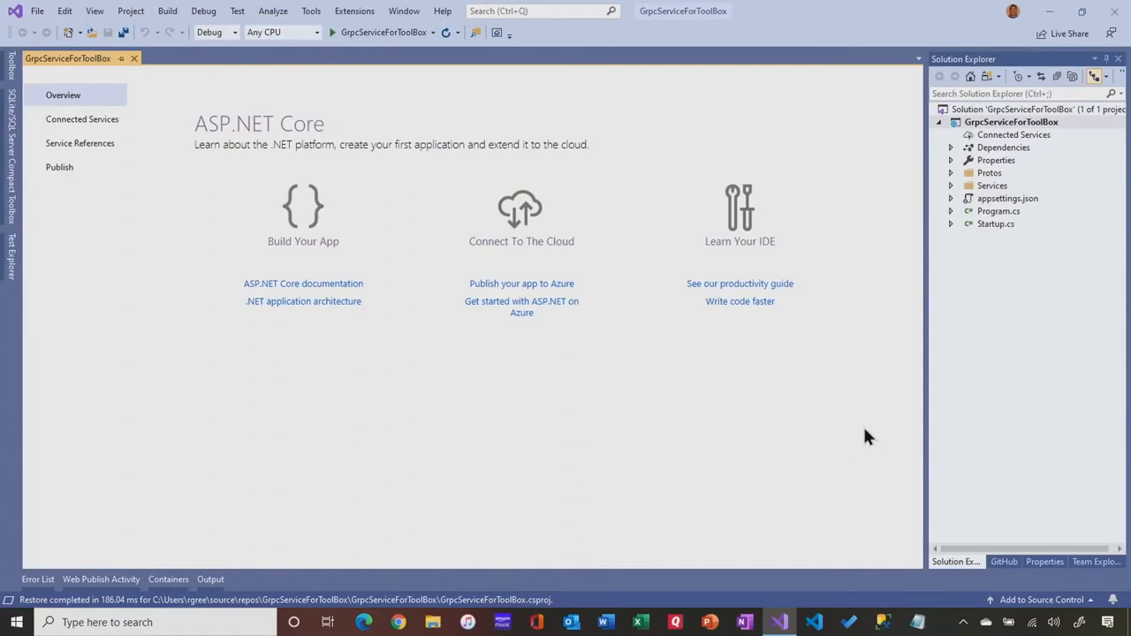
pyautogui.moveTo(1011, 233)
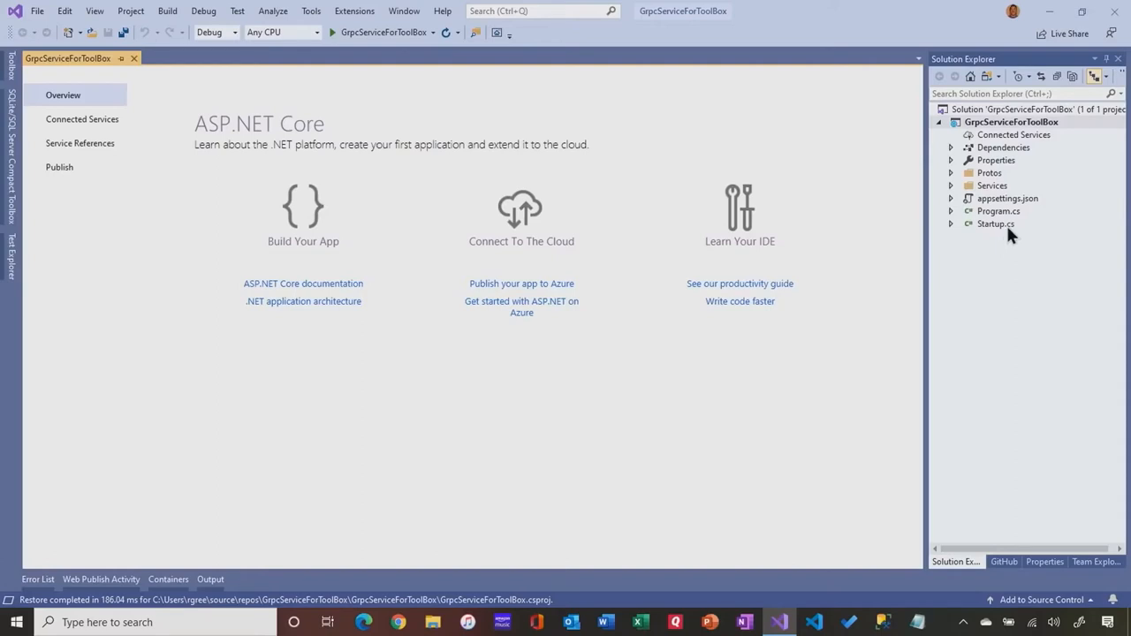
pyautogui.moveTo(1014, 226)
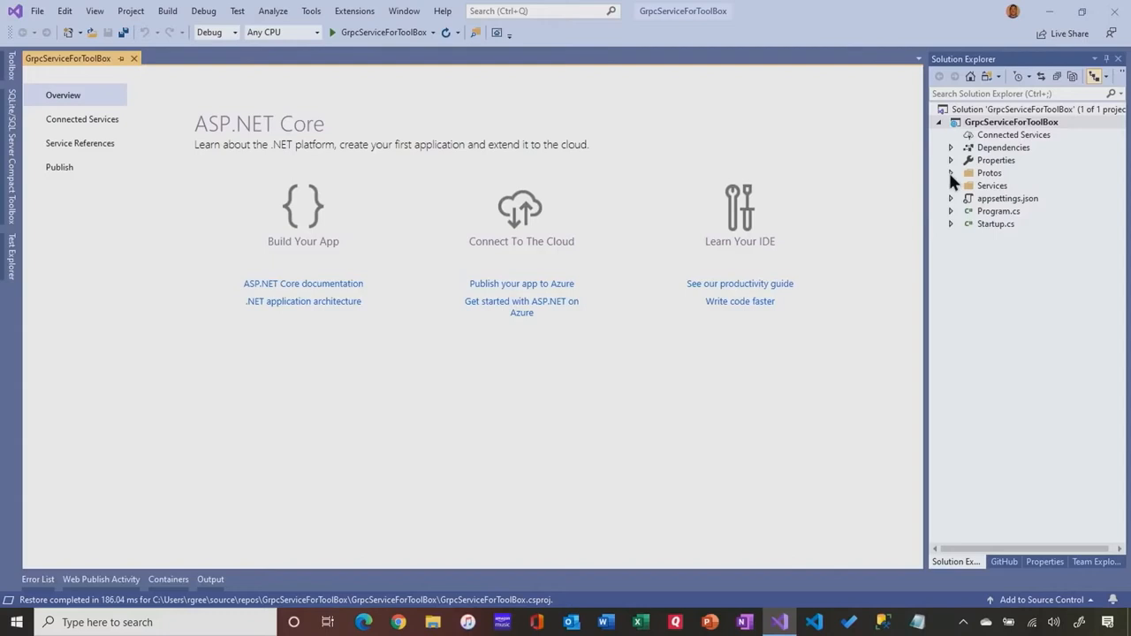
pyautogui.moveTo(954, 180)
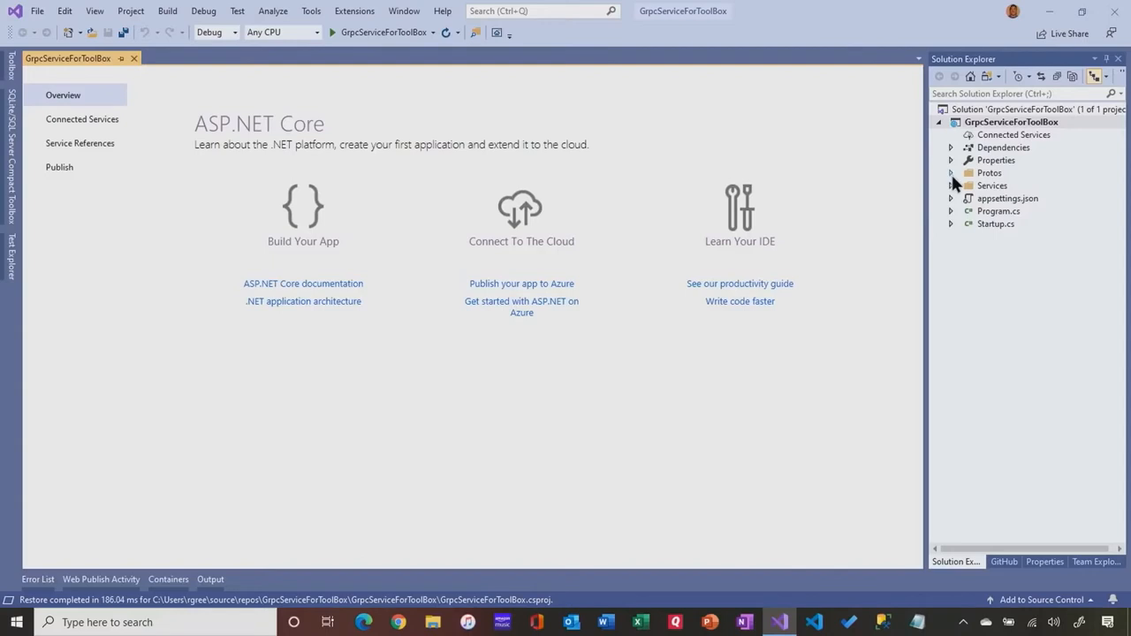
# Expand the Protos folder and open greet.proto in the editor
pyautogui.click(951, 173)
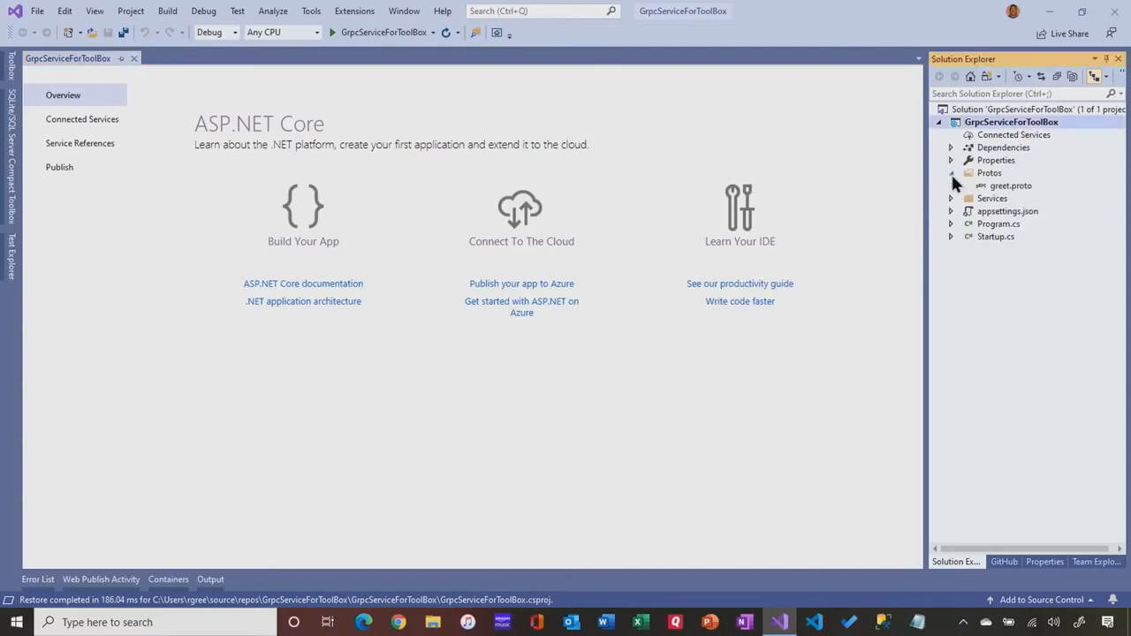
pyautogui.click(1011, 186)
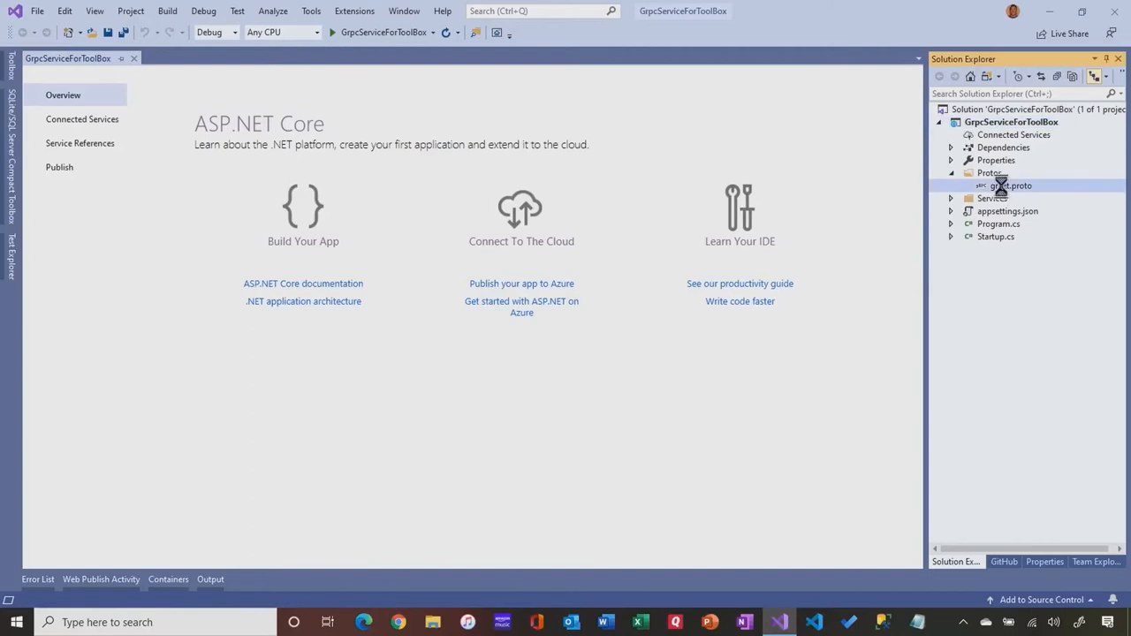
pyautogui.doubleClick(1010, 186)
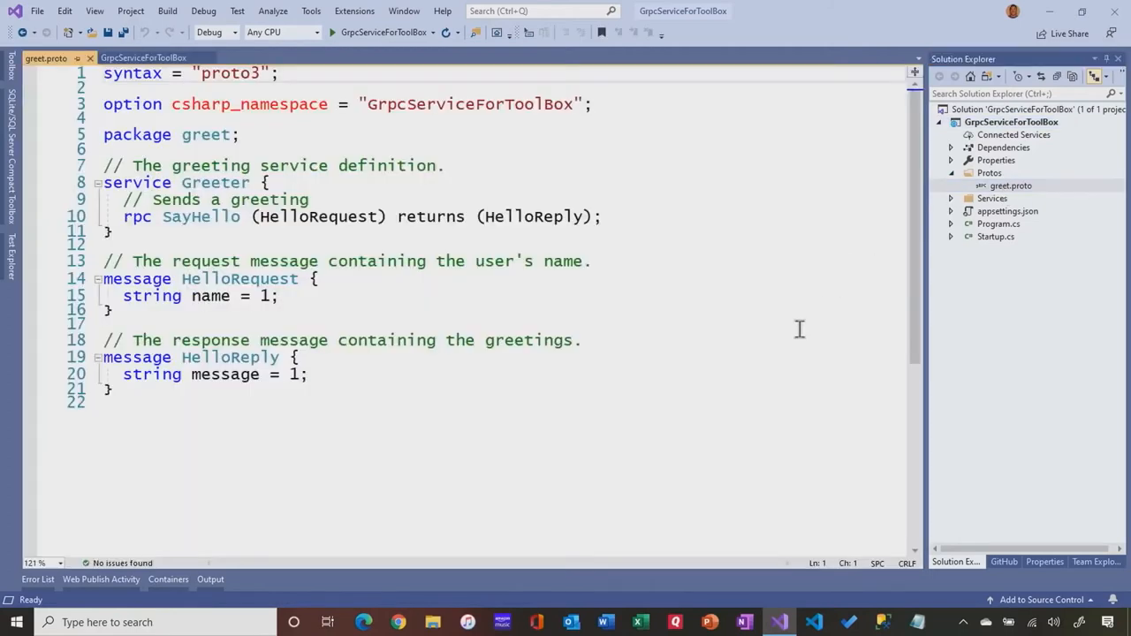
pyautogui.moveTo(732, 468)
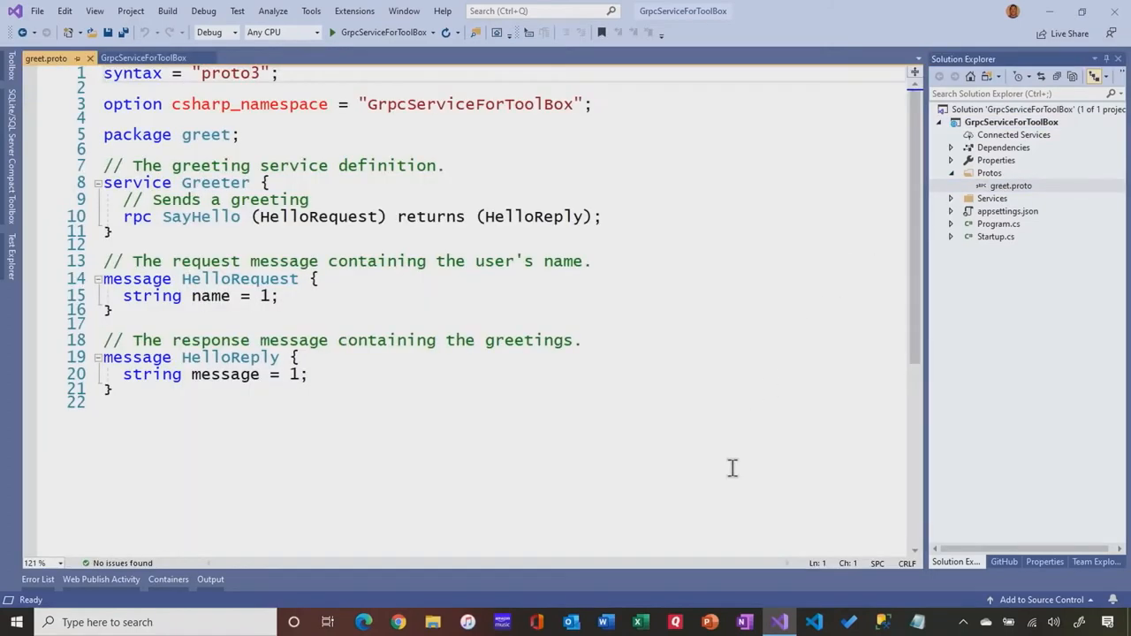